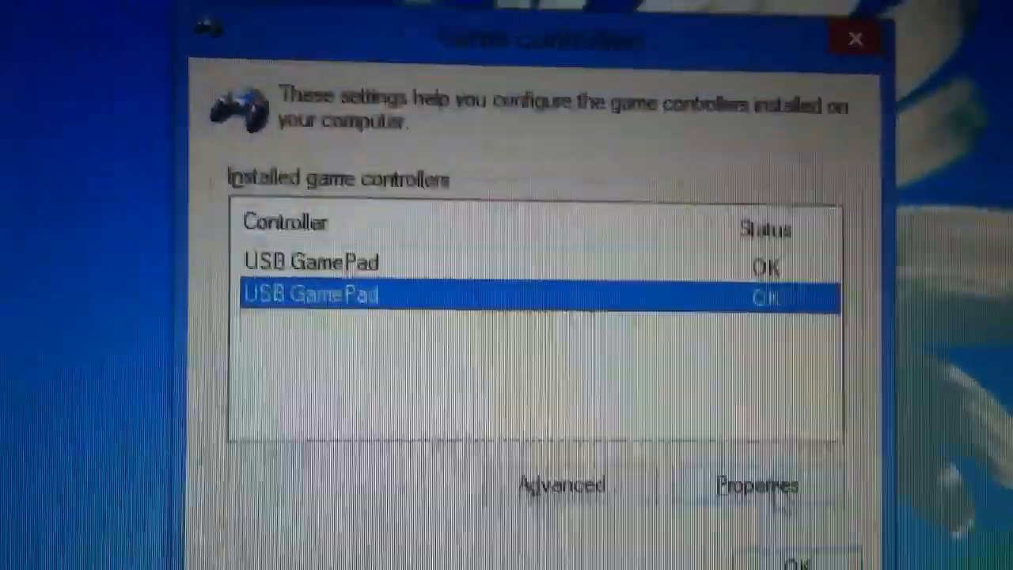
Step: Show the second USB GamePad's properties on its calibration Settings page
click(757, 484)
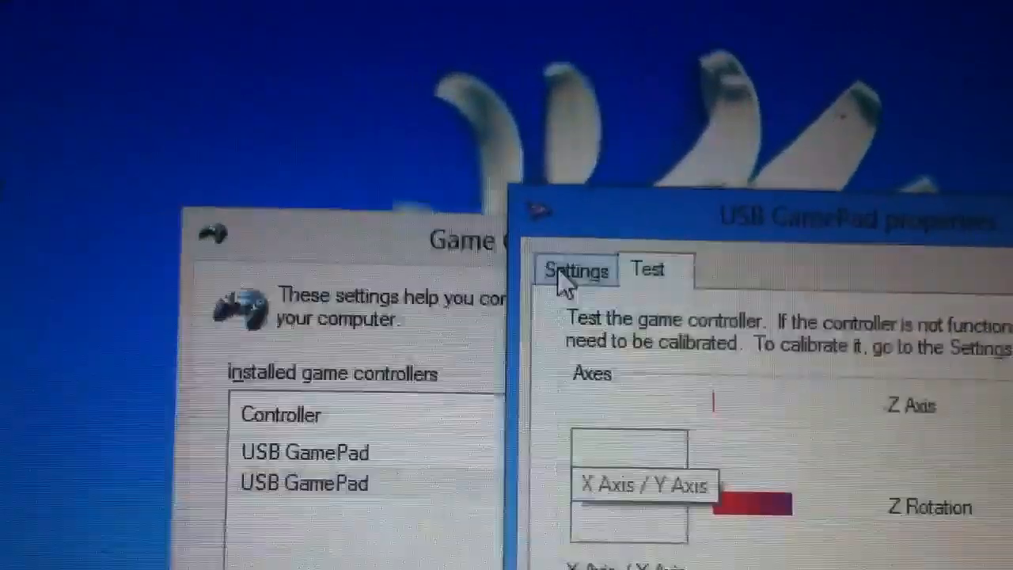
click(576, 269)
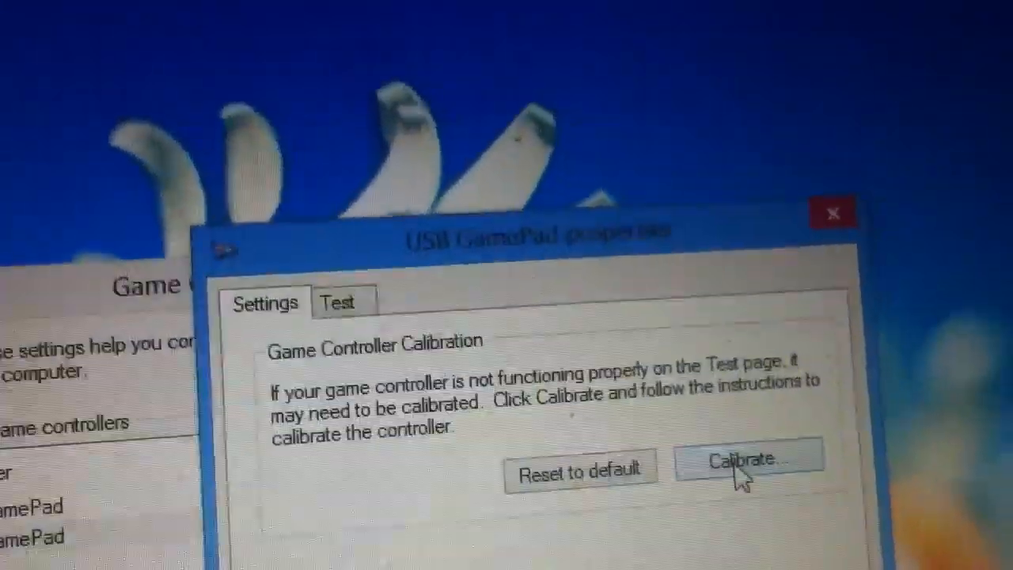
Step: Start the gamepad calibration wizard and move past its welcome page
click(744, 461)
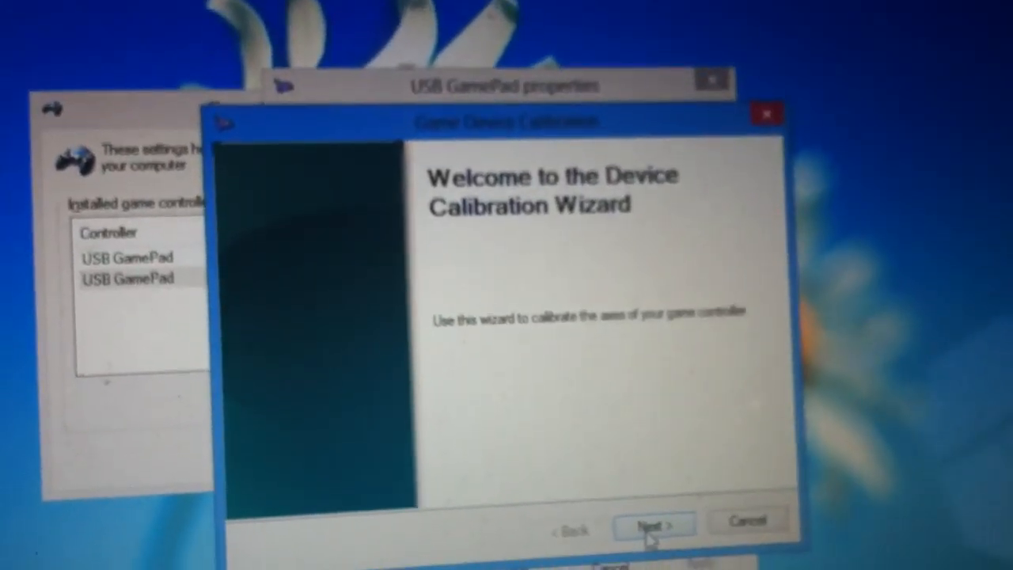
click(653, 525)
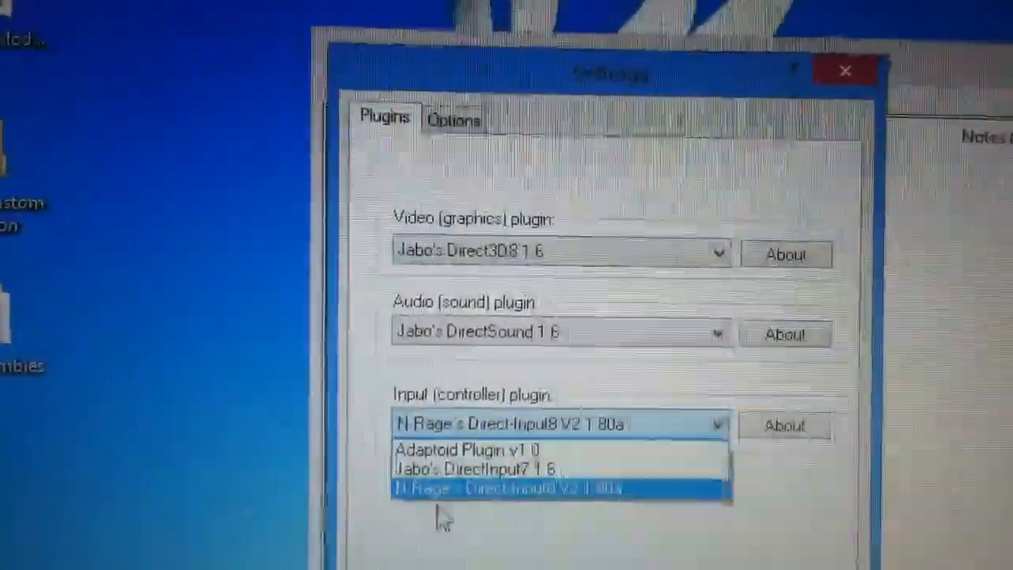
Step: Make N-Rage DirectInput8 V2 the input plugin and bring up its controller configuration
click(522, 487)
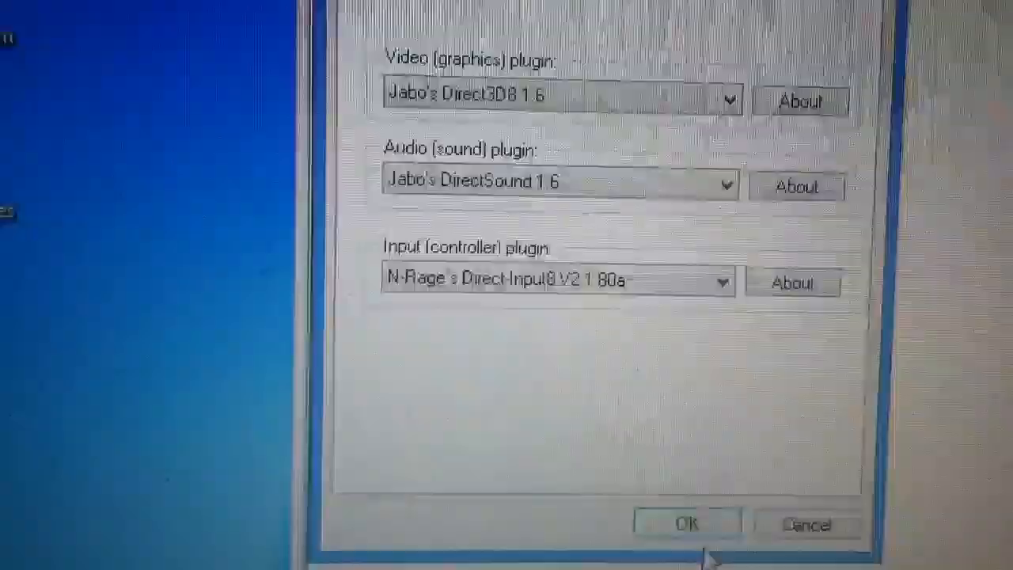
click(685, 523)
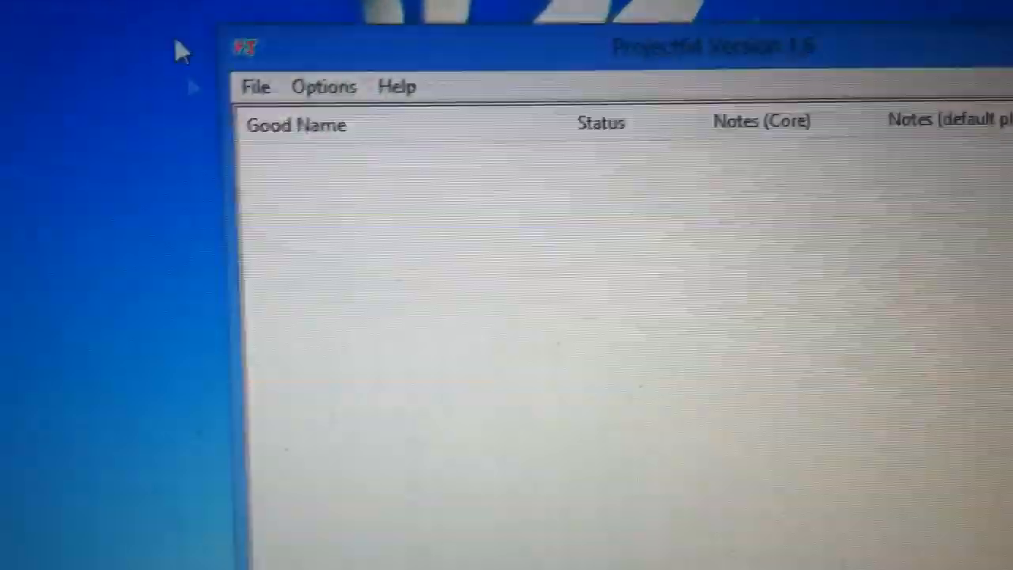
click(257, 87)
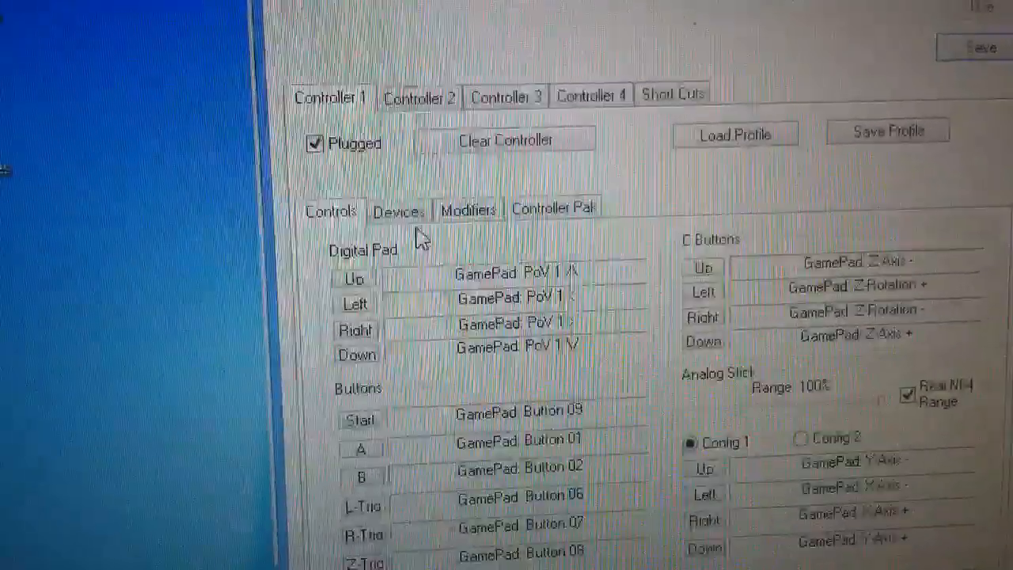
Step: Assign USB GamePad 2 as Controller 1's device and show its modifiers list
click(399, 212)
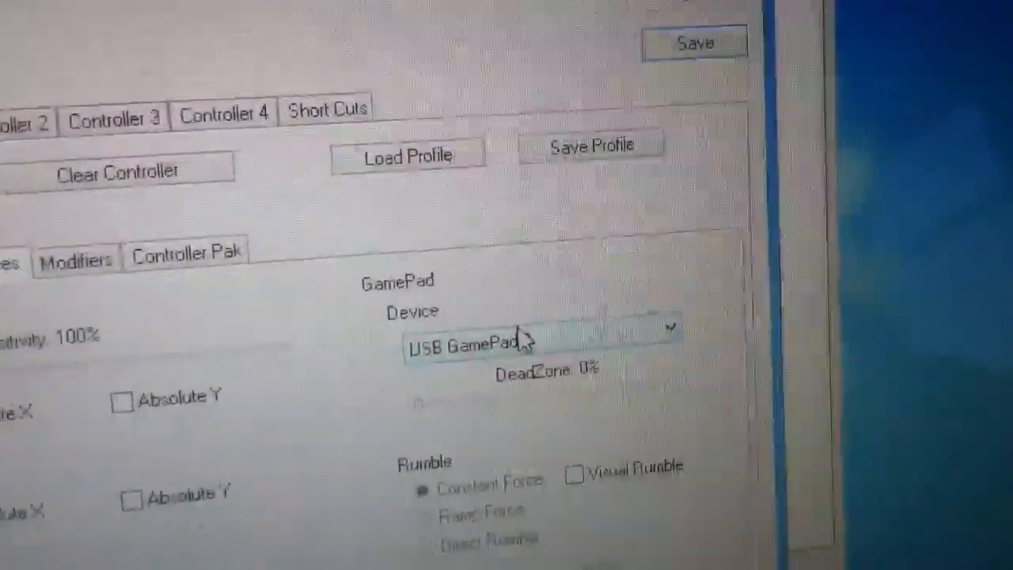
click(539, 327)
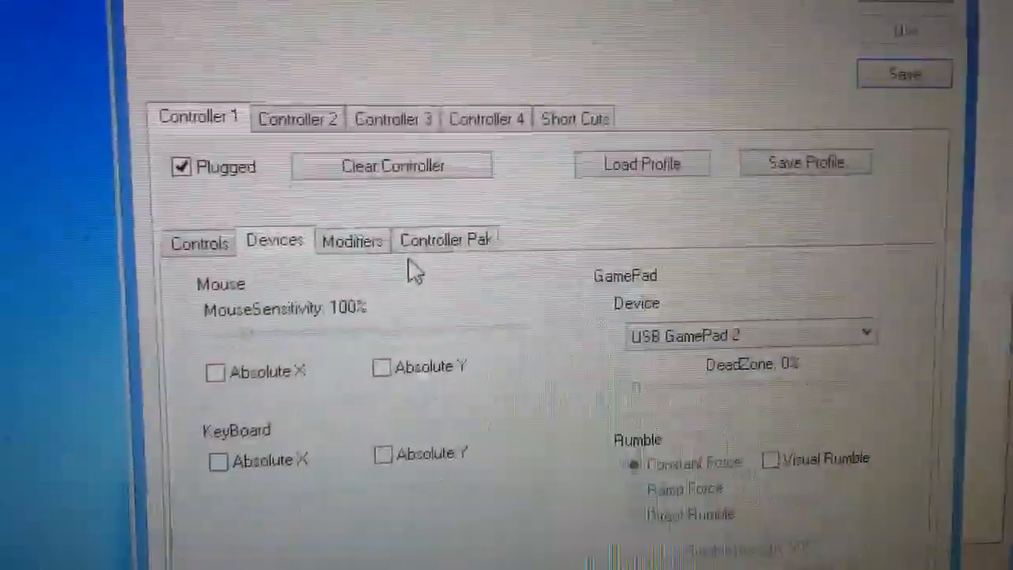
click(352, 240)
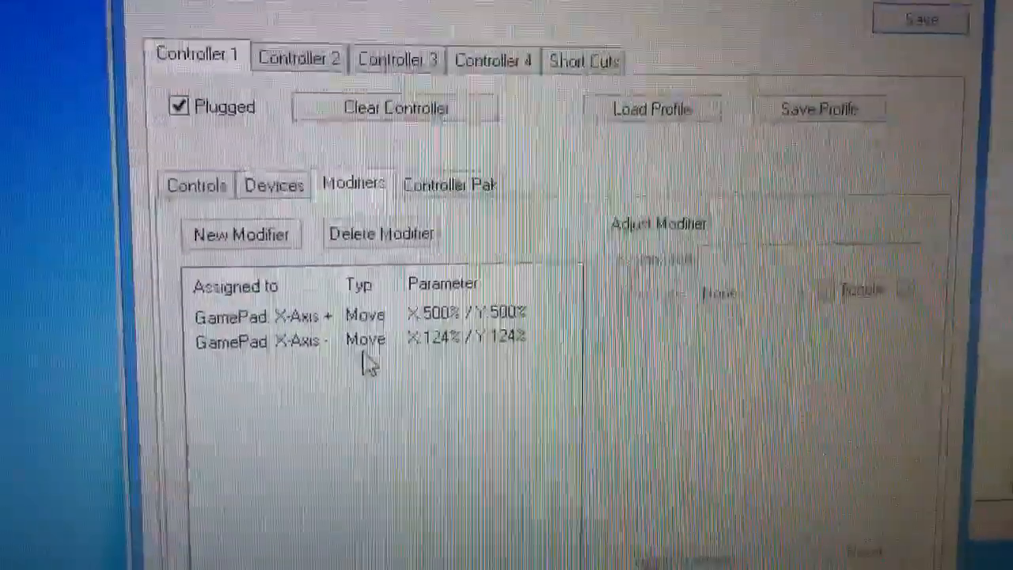
Step: Save the N-Rage controller settings, returning to Project64's empty game list
click(266, 340)
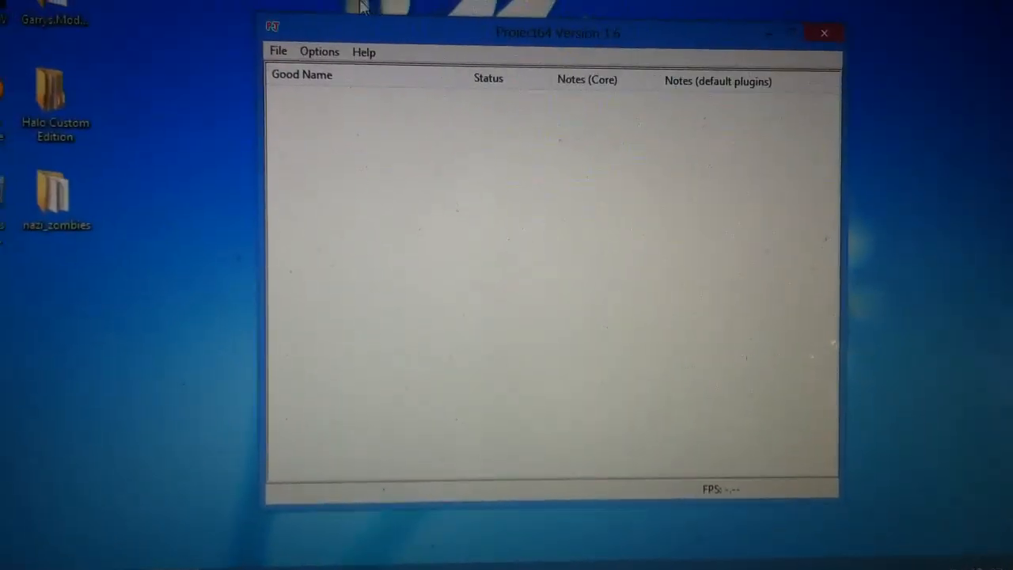
Step: Load the Super Smash Bros. ROM from the Roms folder so the game runs
click(279, 51)
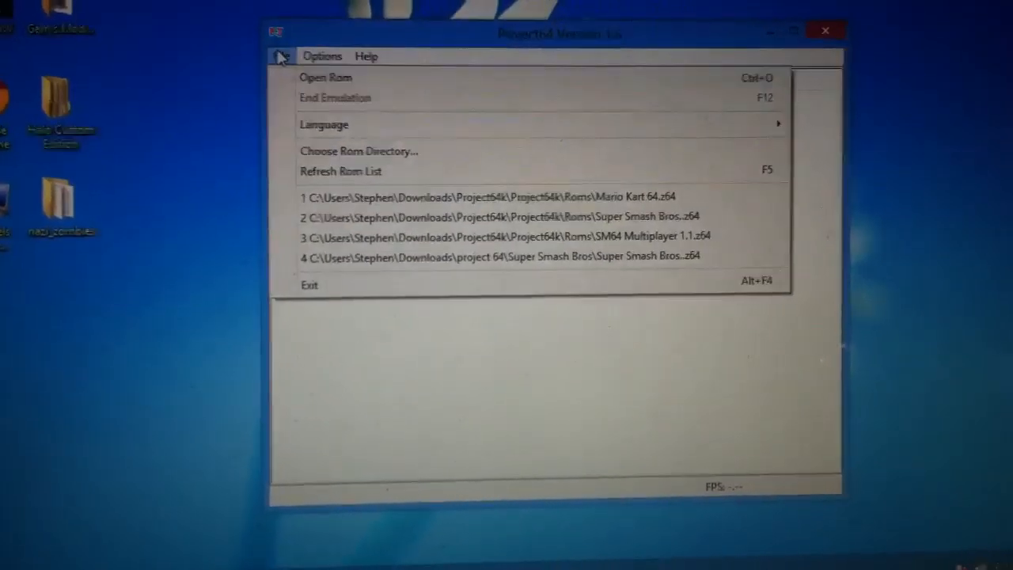
click(326, 76)
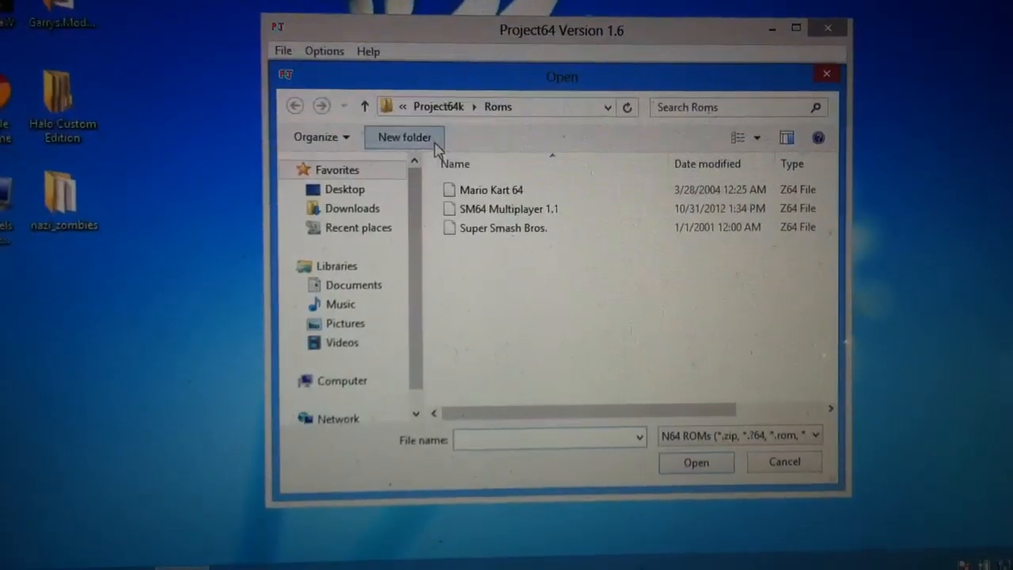
double_click(503, 228)
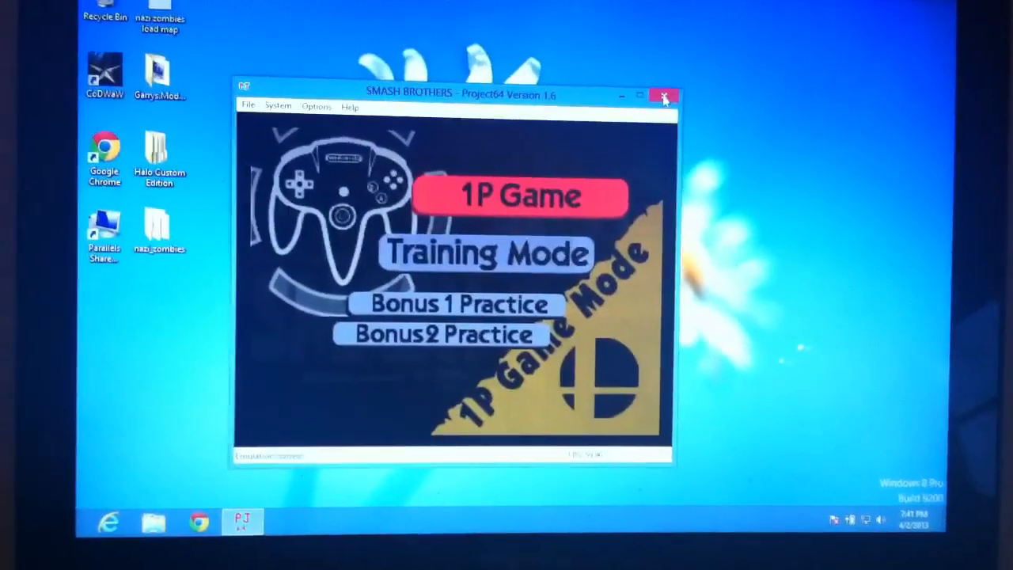
Step: Close Project64 and show the Parallels virtual machine's power options
click(665, 95)
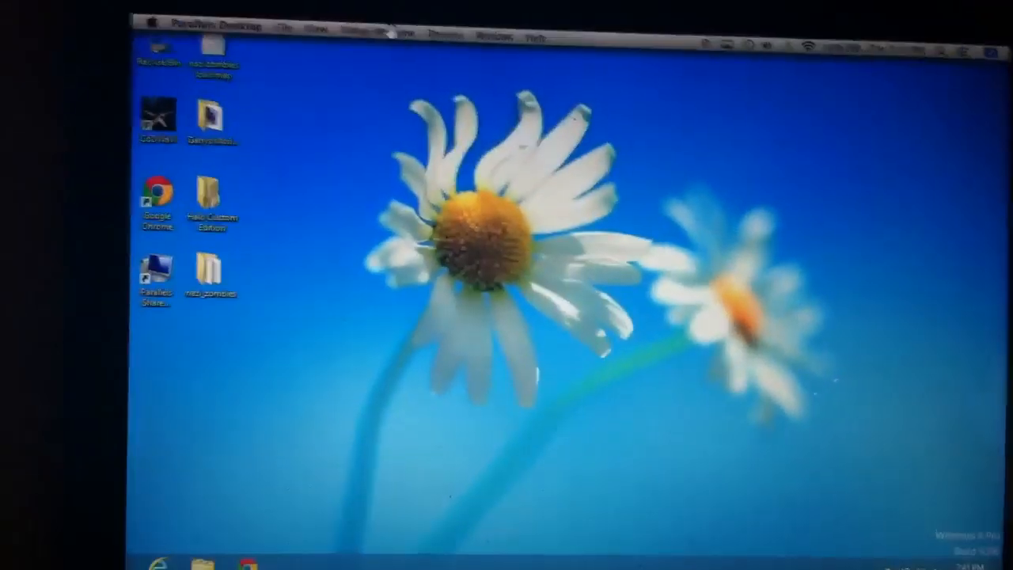
click(406, 30)
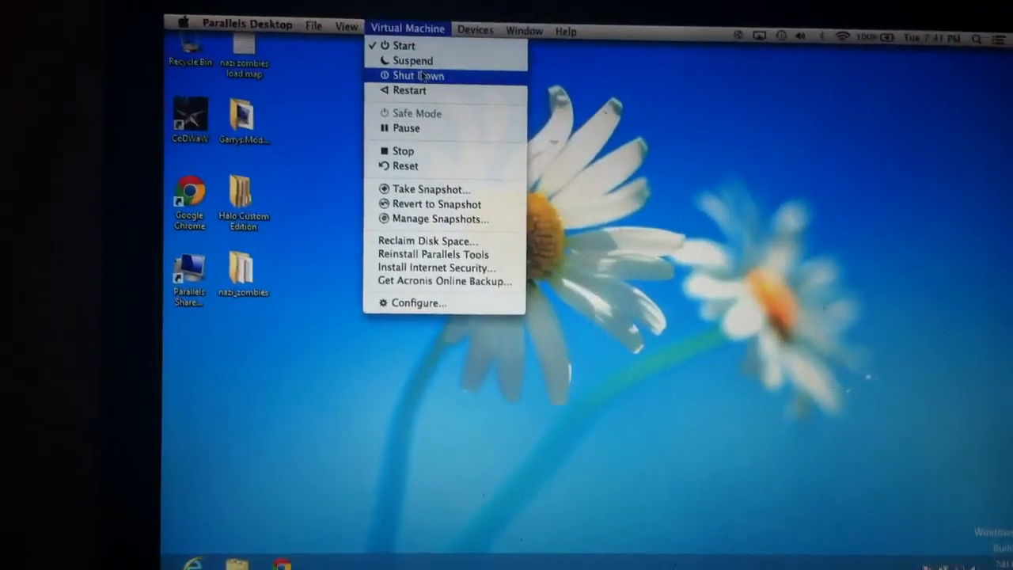